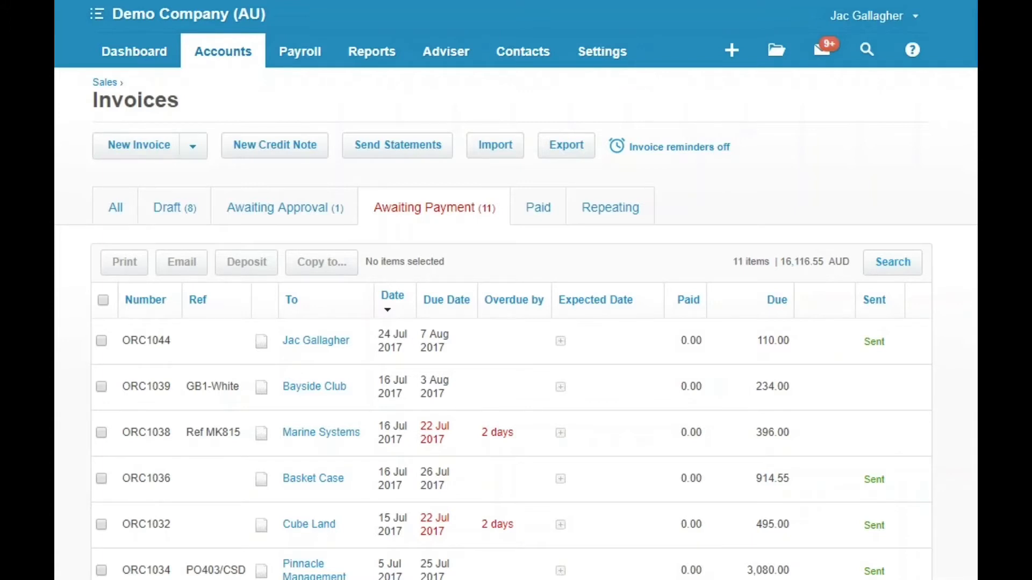
{"action": "mouse_move", "coordinate": [888, 388]}
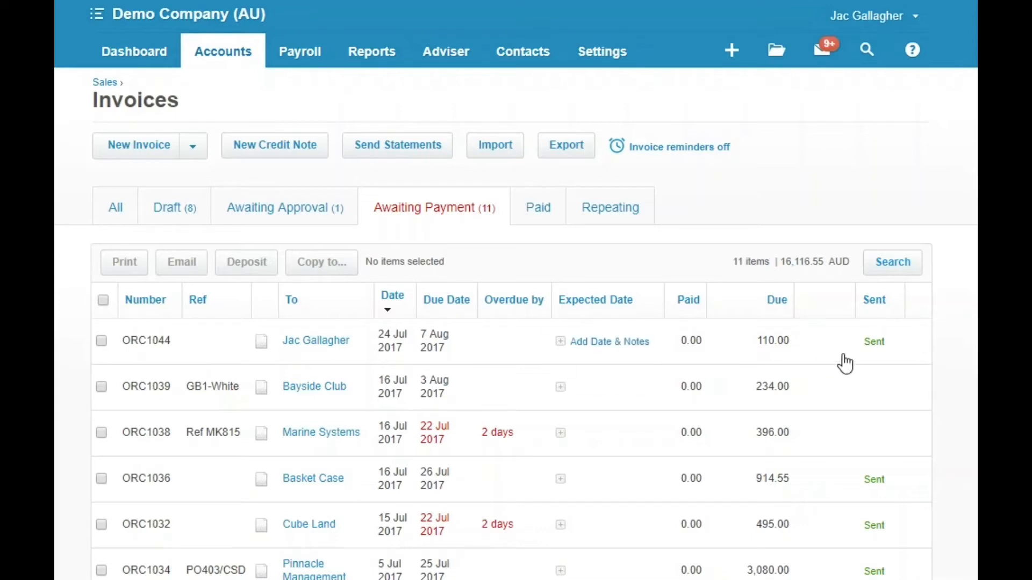
{"action": "mouse_move", "coordinate": [922, 362]}
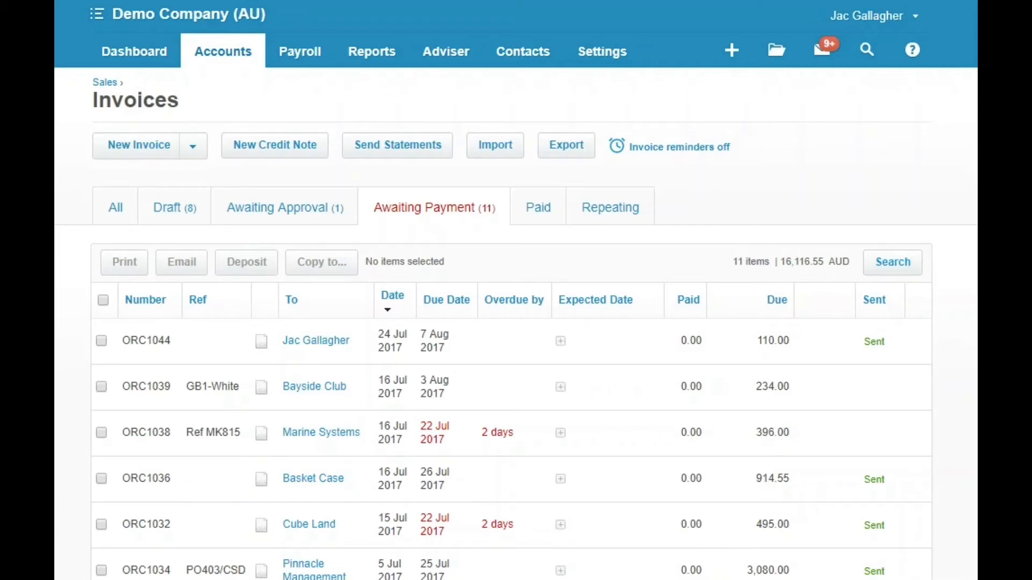
{"action": "mouse_move", "coordinate": [811, 235]}
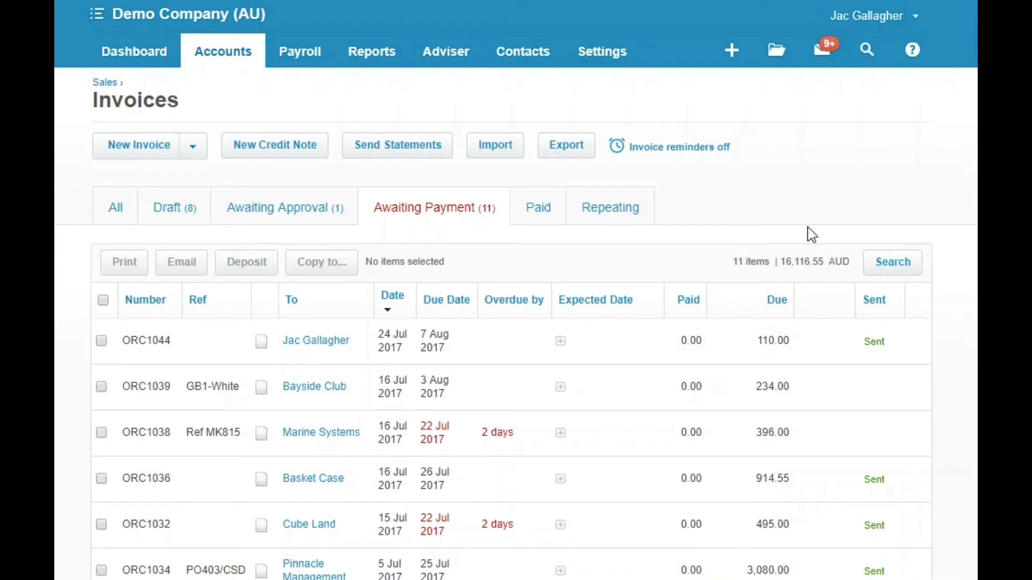
{"action": "mouse_move", "coordinate": [845, 249]}
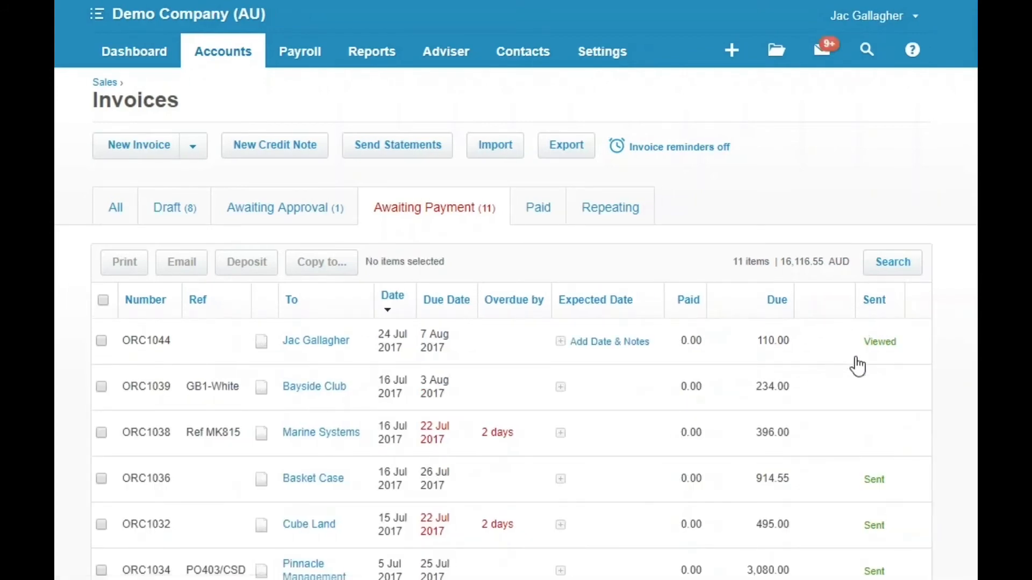
{"action": "mouse_move", "coordinate": [903, 368]}
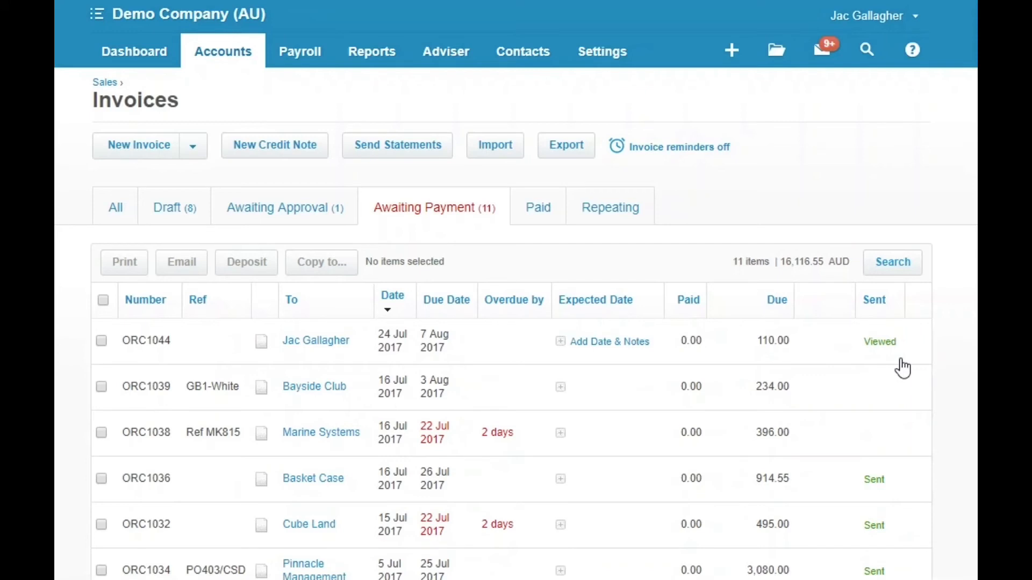
{"action": "mouse_move", "coordinate": [868, 405]}
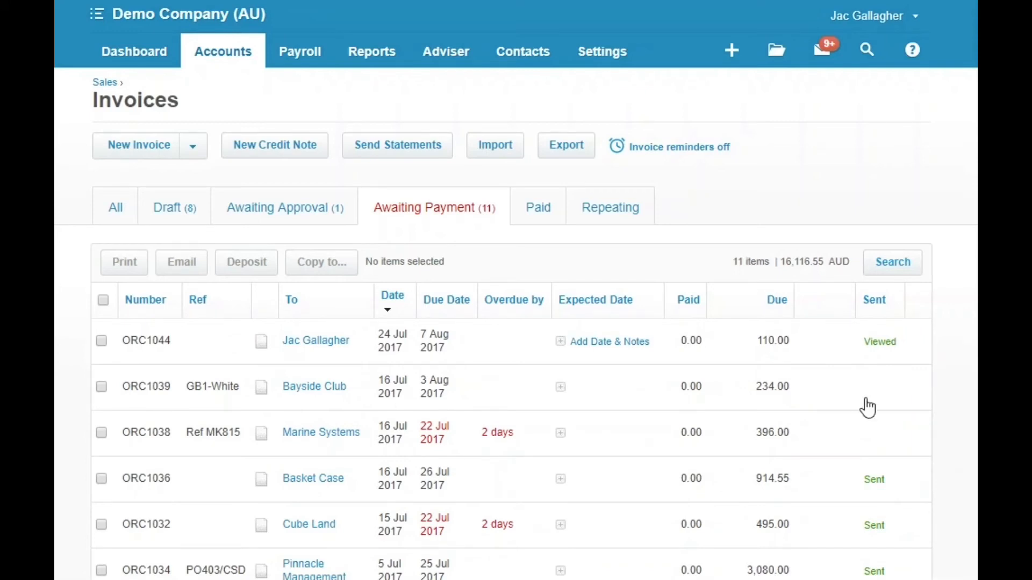